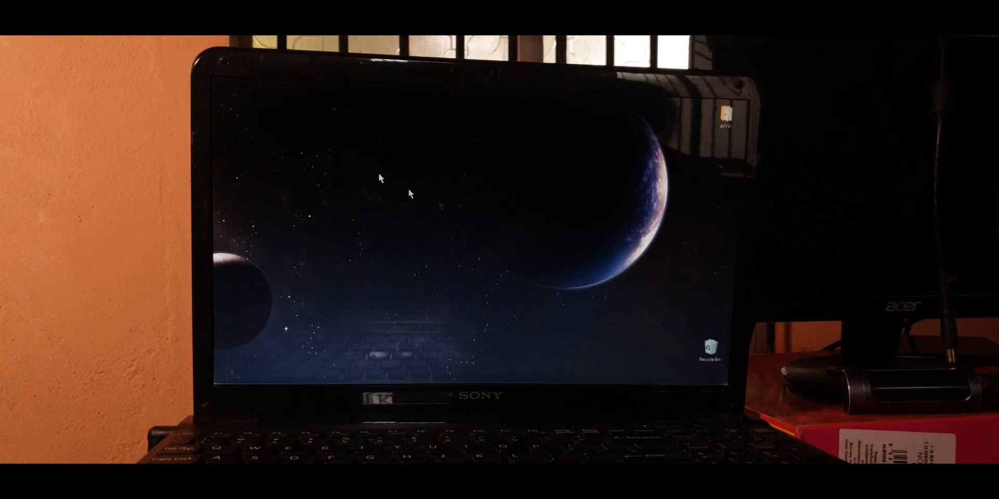
mouse_move(417, 174)
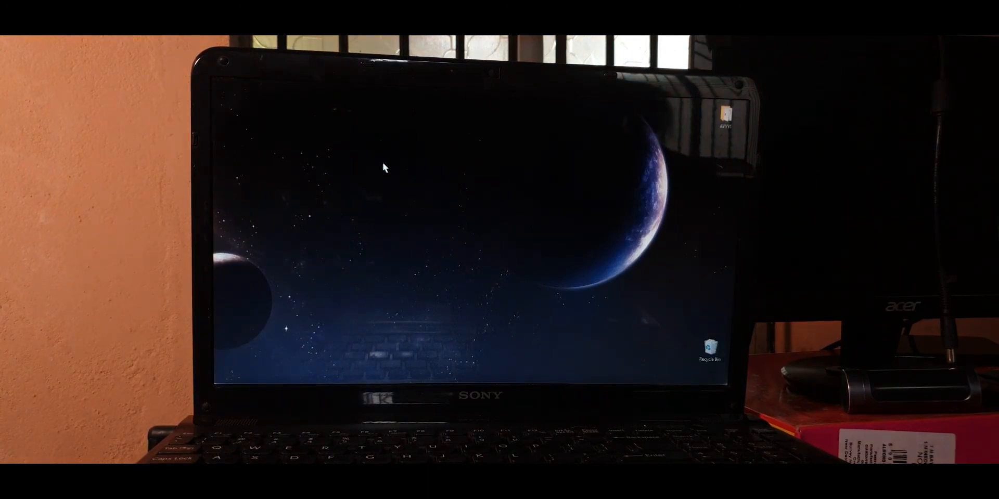
mouse_move(497, 247)
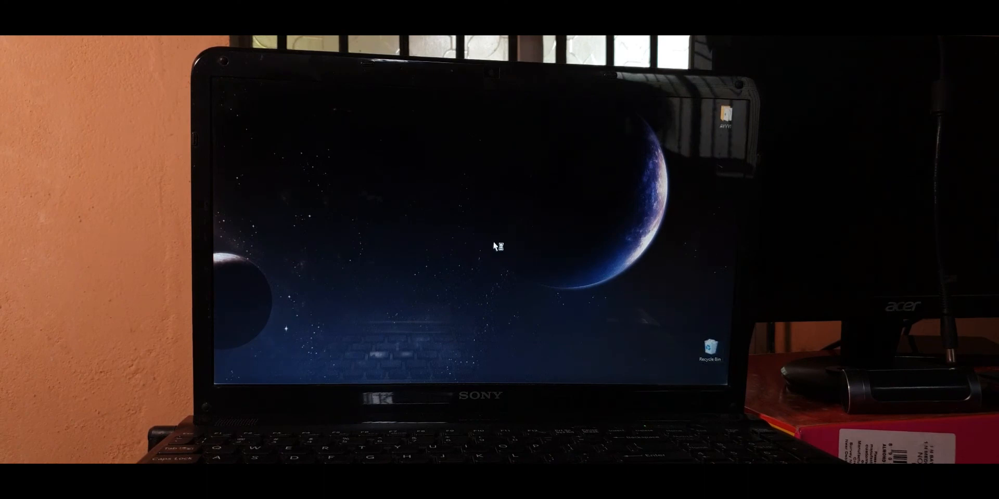
mouse_move(368, 227)
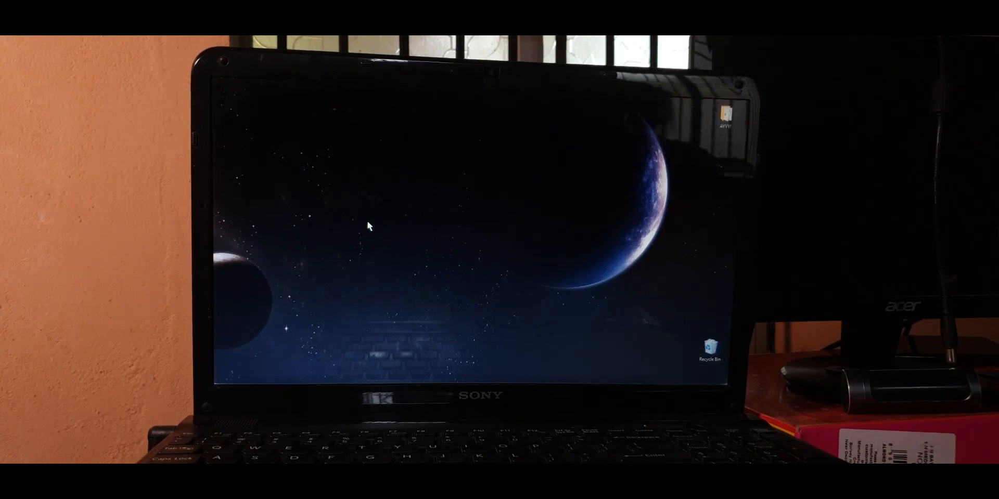